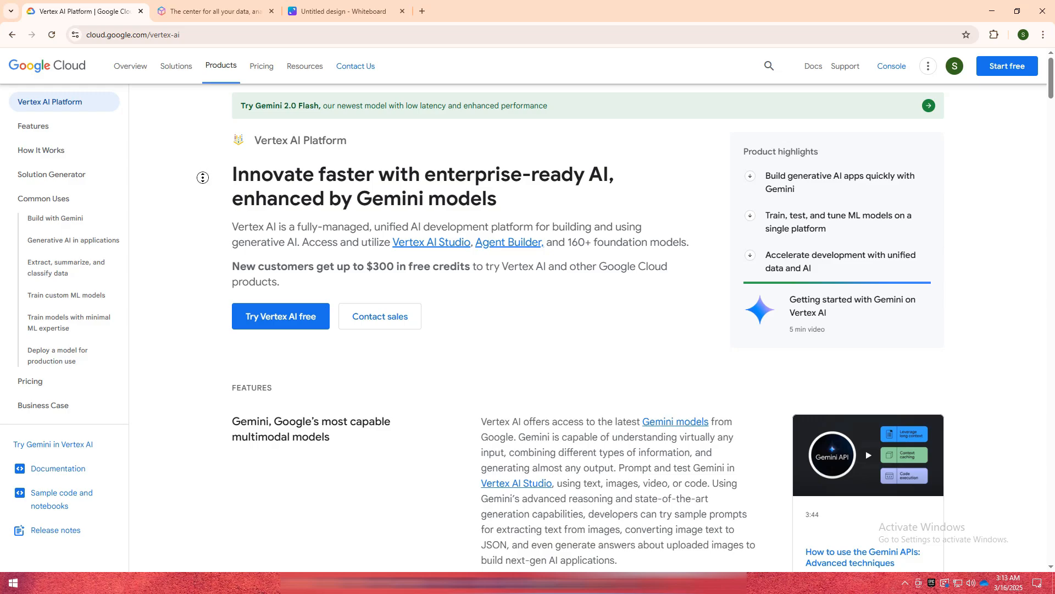
- Scroll the Vertex AI page through Features to '160+ generative AI models and tools'
scroll("down", 3)
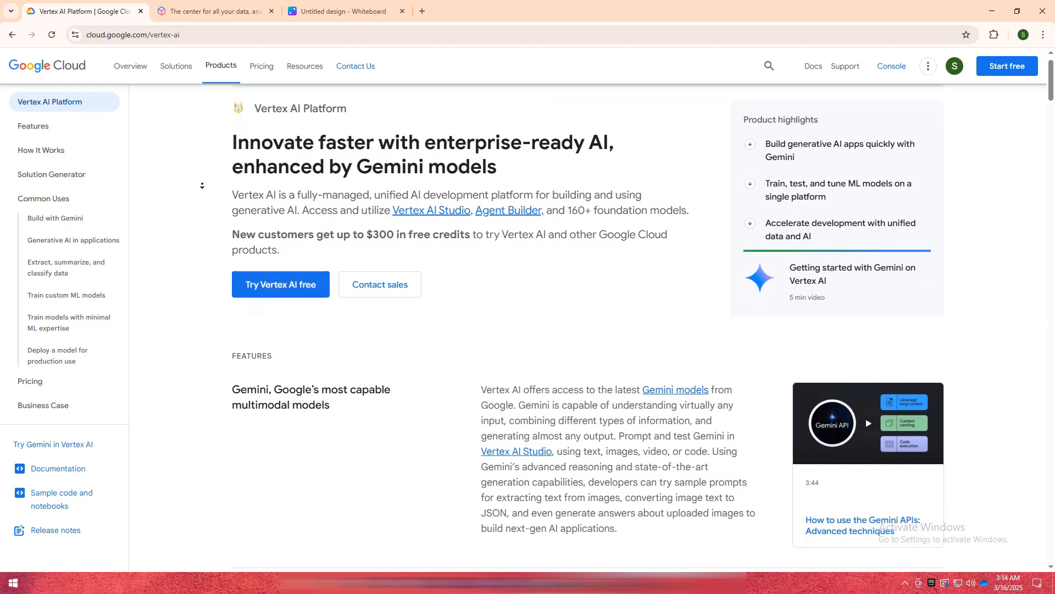
scroll("down", 3)
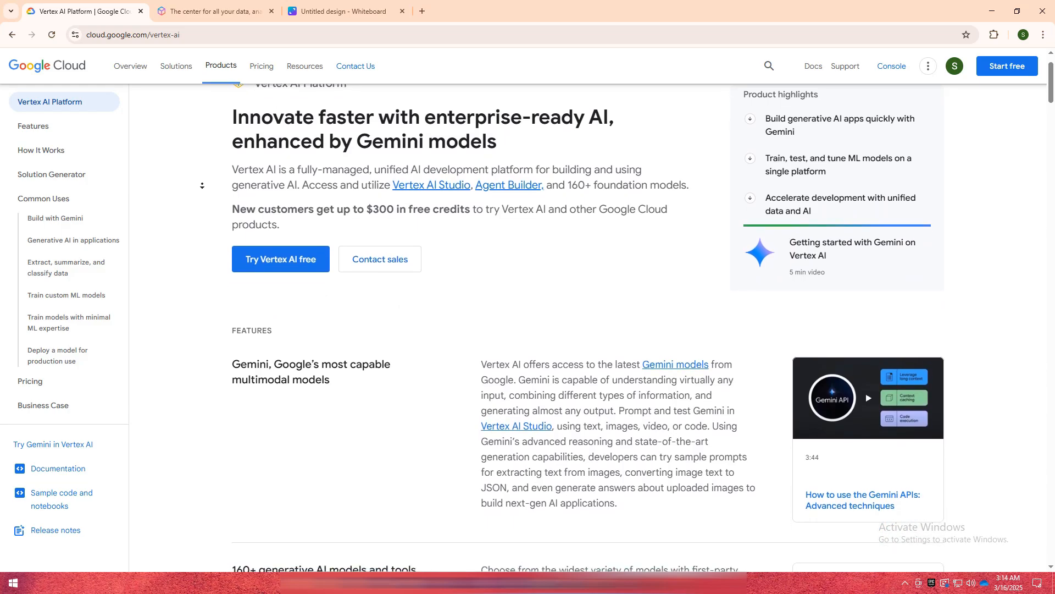
scroll("down", 3)
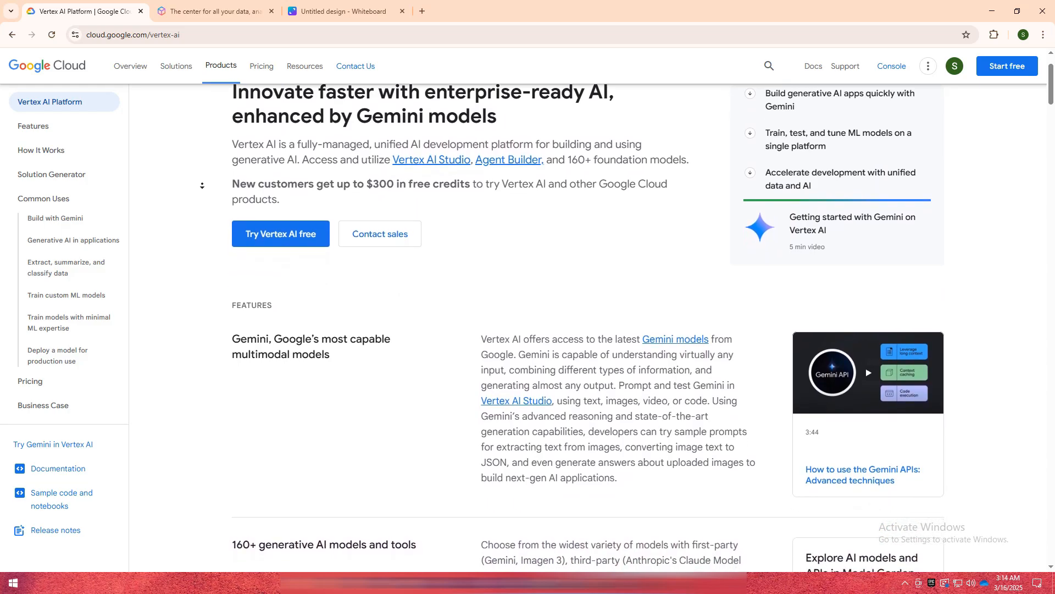
scroll("down", 3)
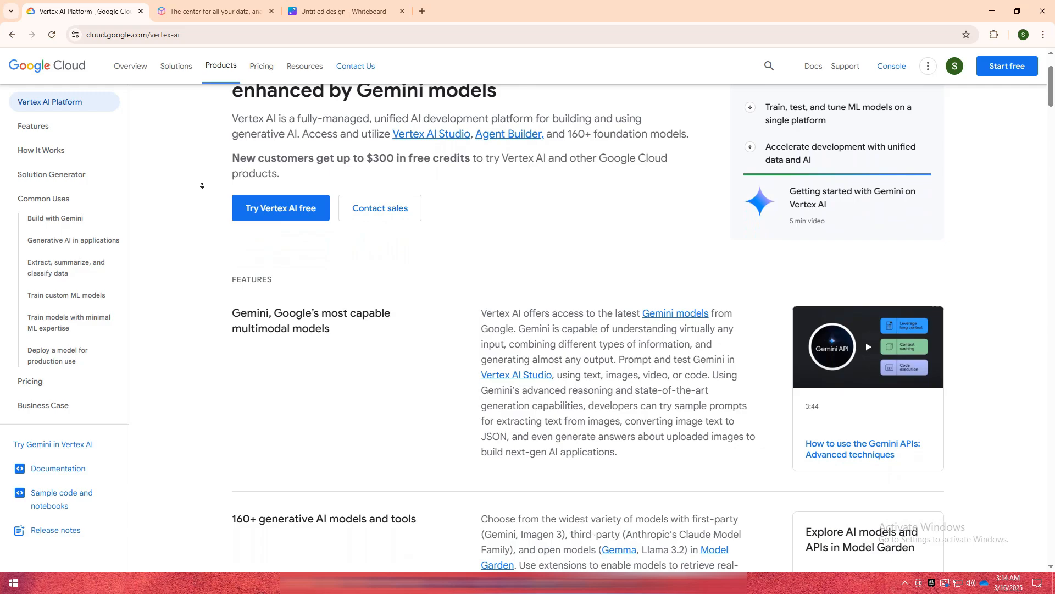
scroll("down", 3)
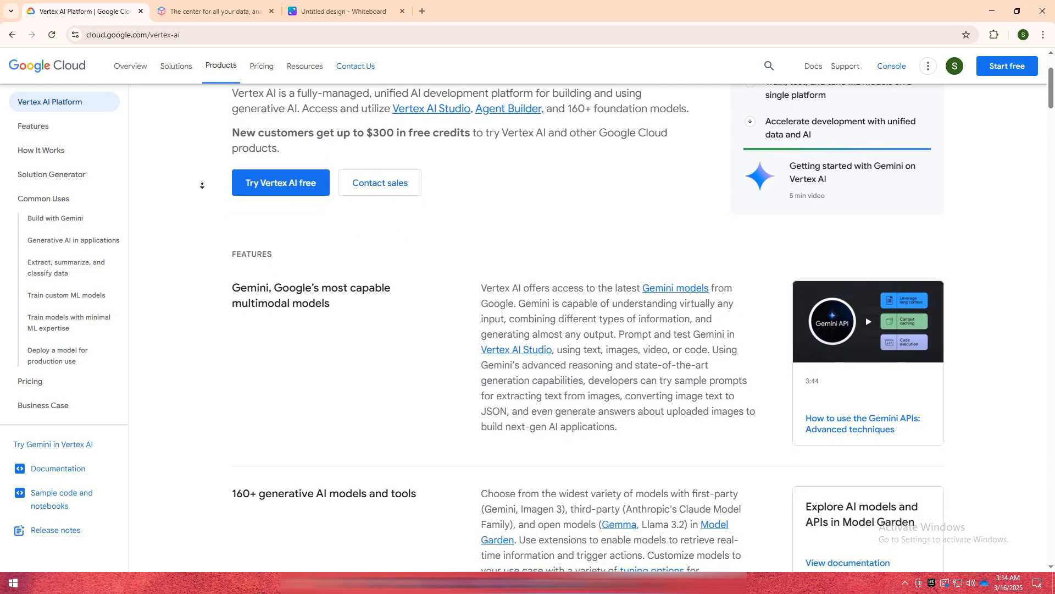
scroll("down", 3)
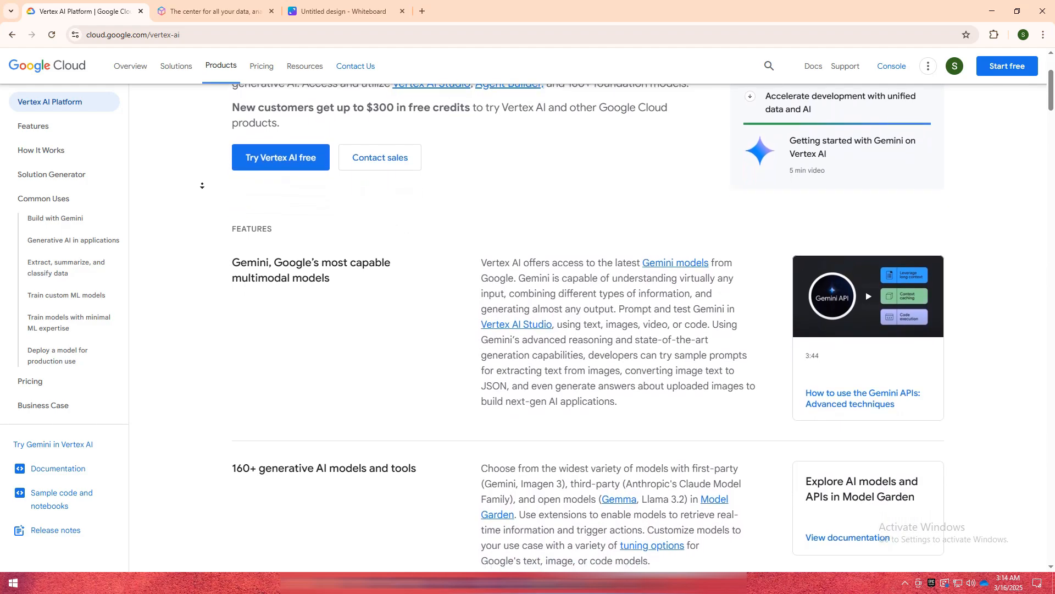
scroll("down", 3)
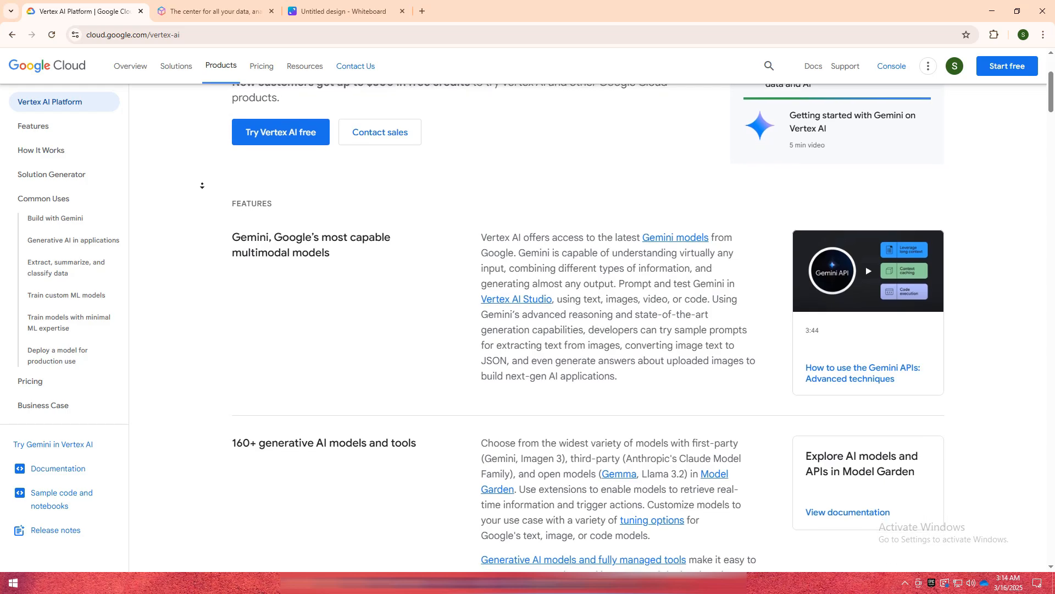
scroll("down", 3)
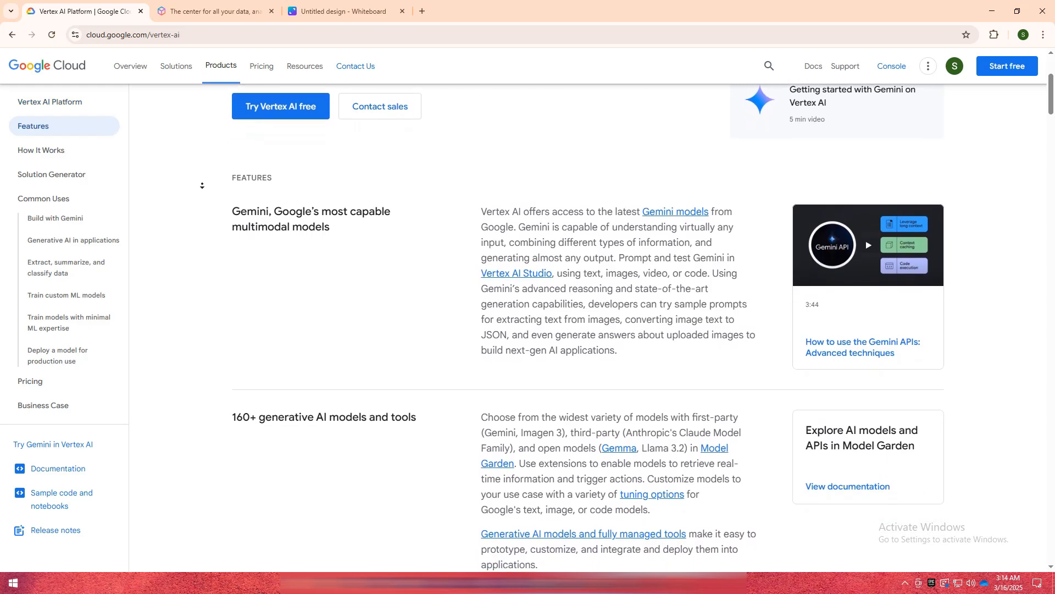
scroll("down", 3)
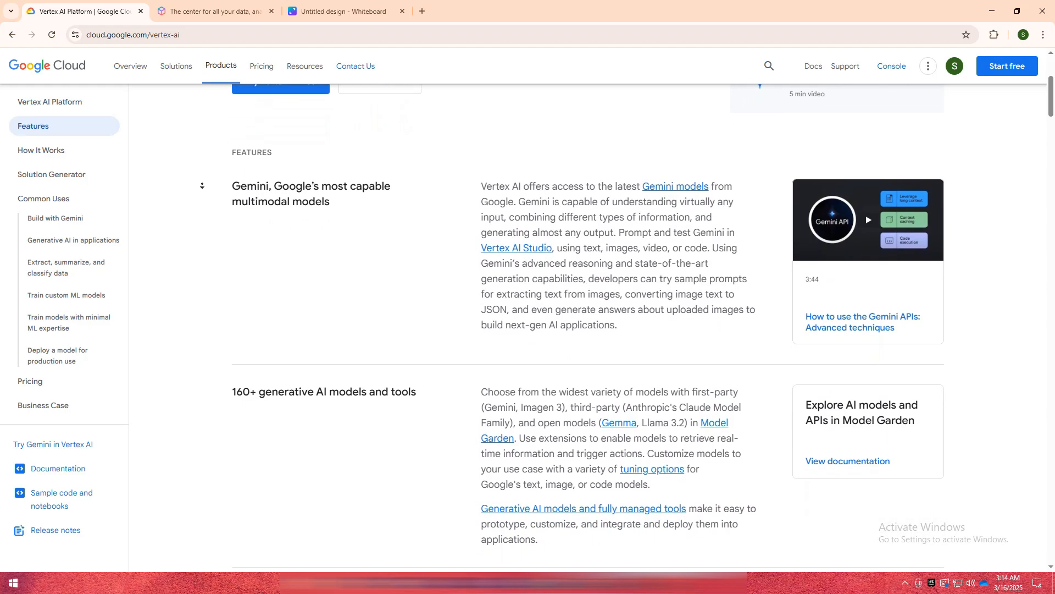
scroll("down", 3)
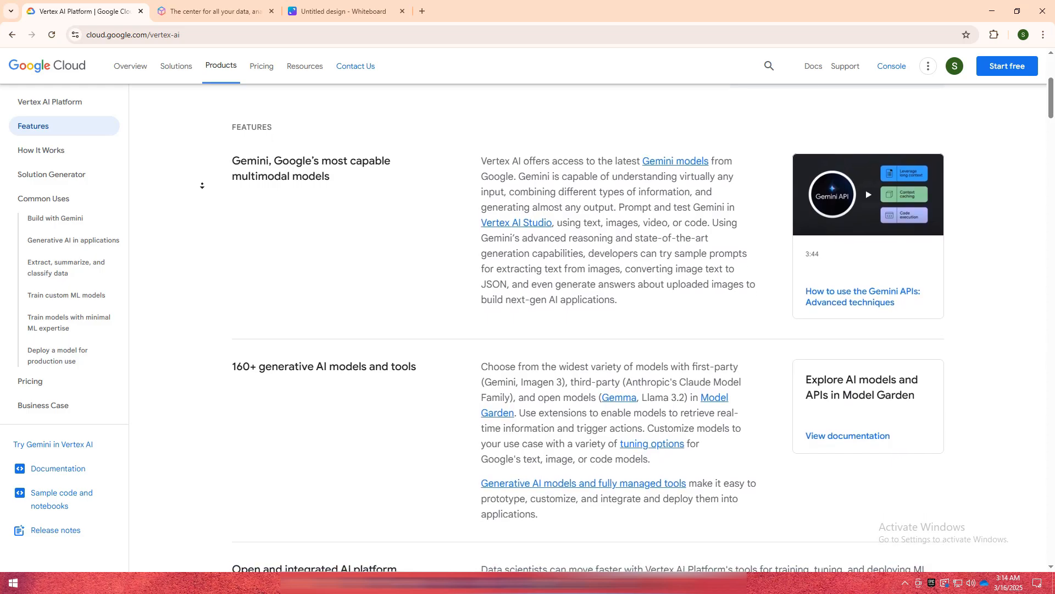
scroll("down", 3)
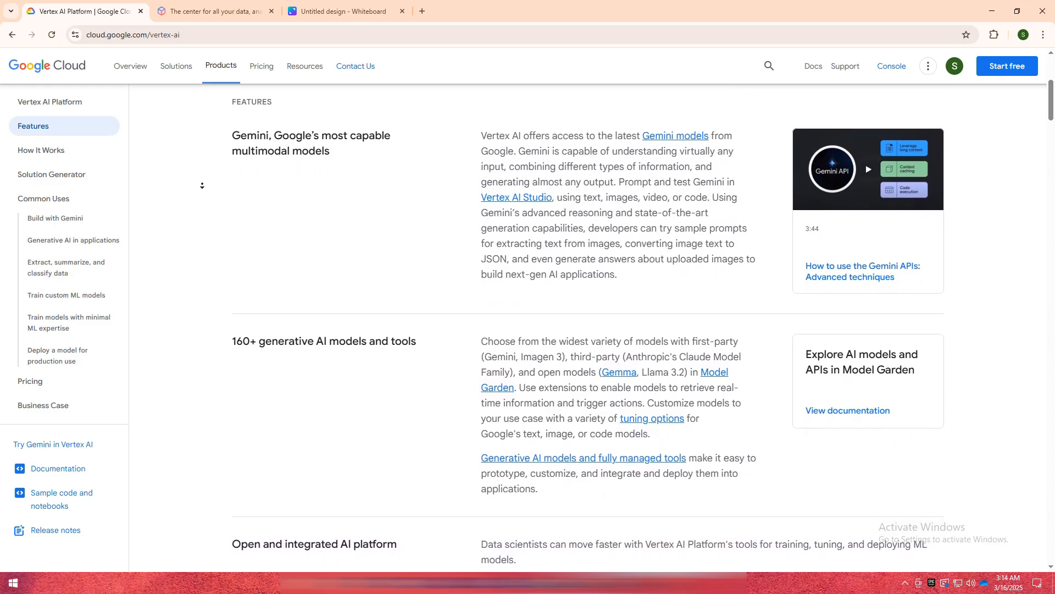
scroll("down", 3)
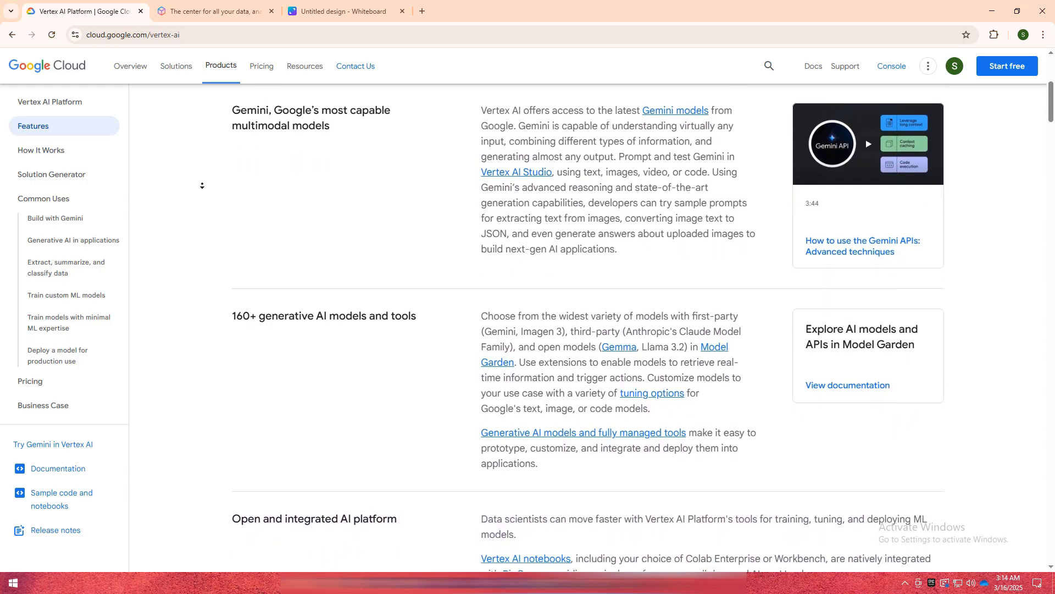
scroll("down", 3)
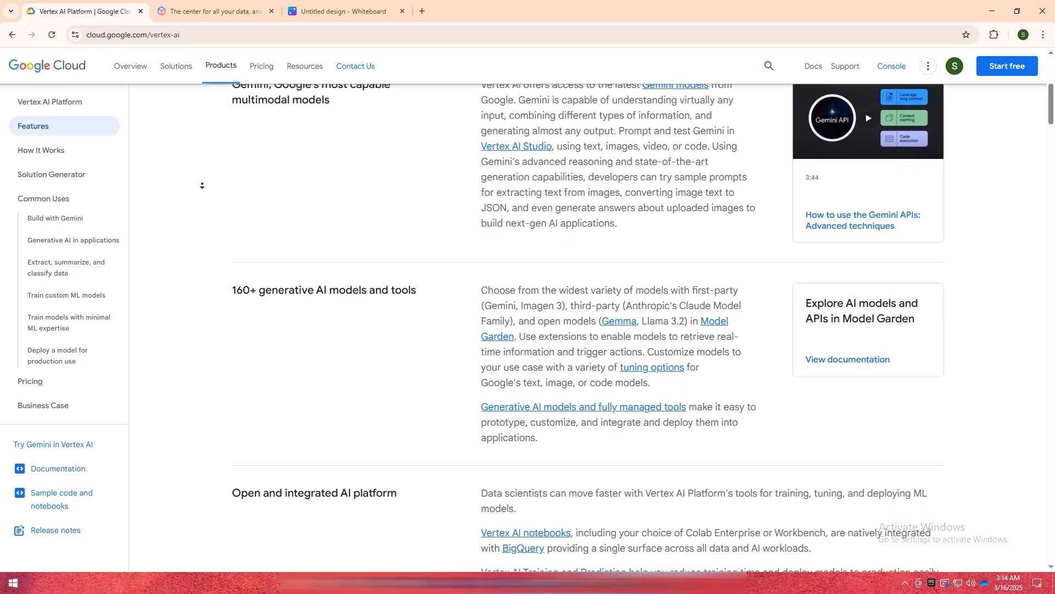
scroll("down", 3)
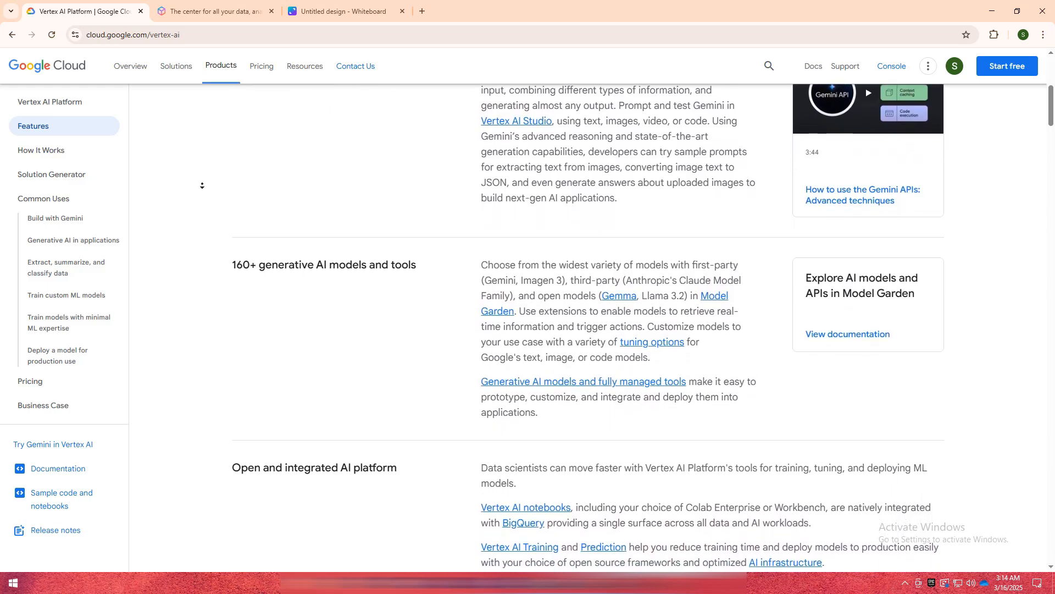
scroll("down", 3)
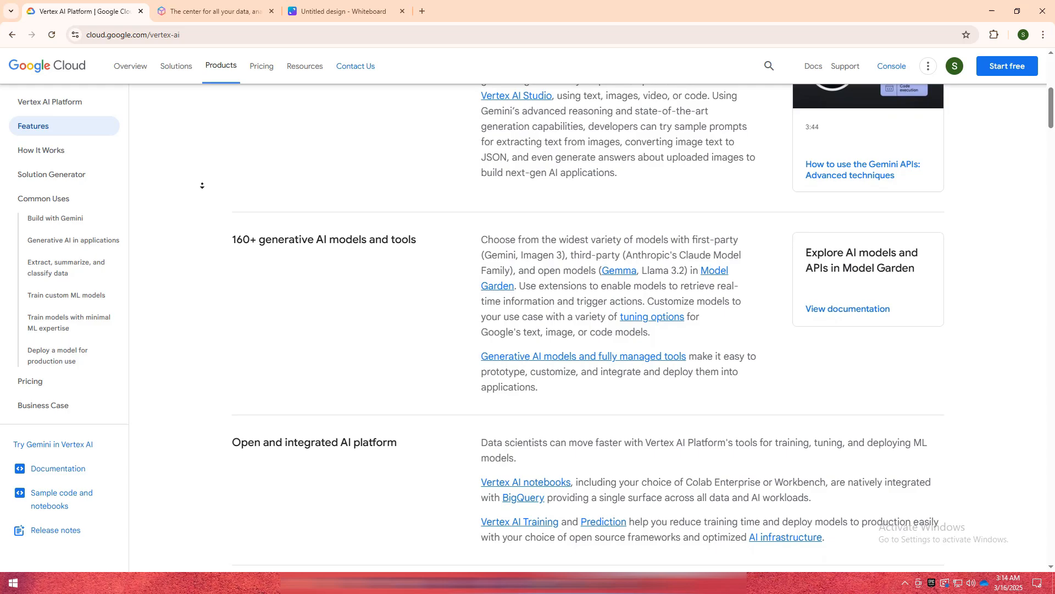
left_click(213, 11)
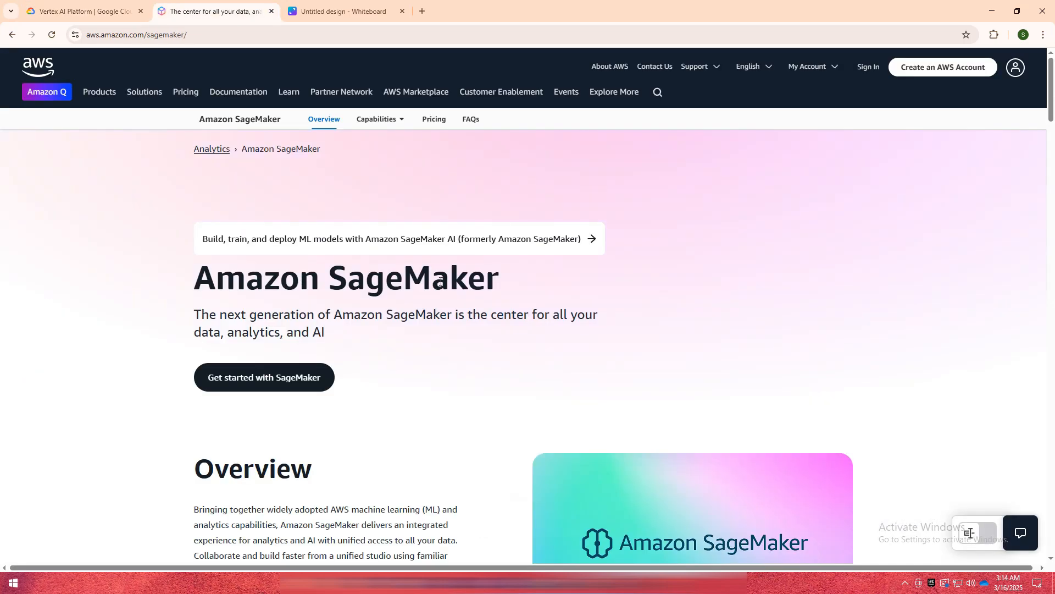
scroll("down", 3)
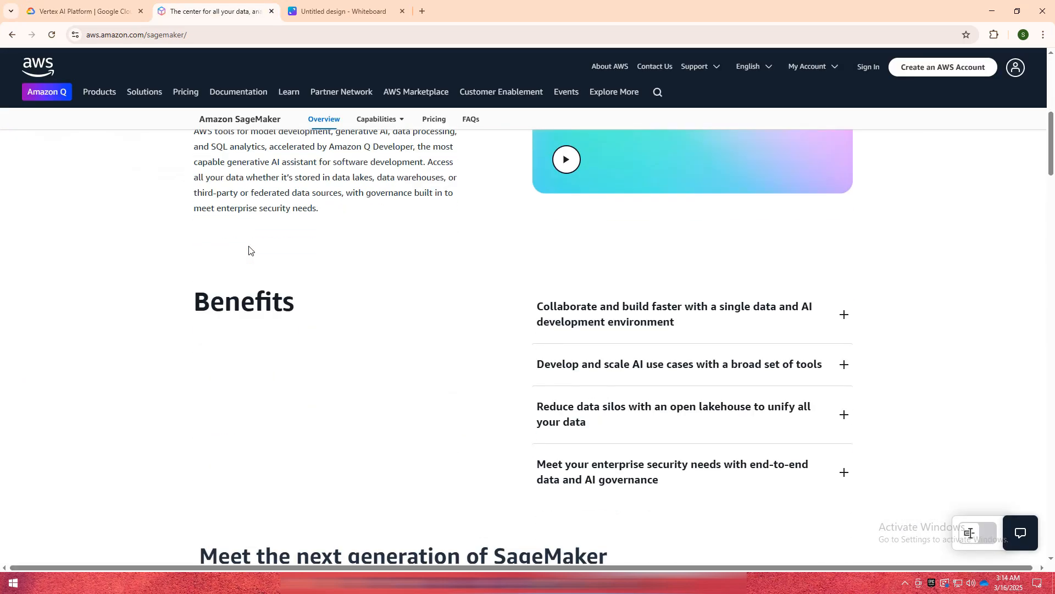
scroll("down", 3)
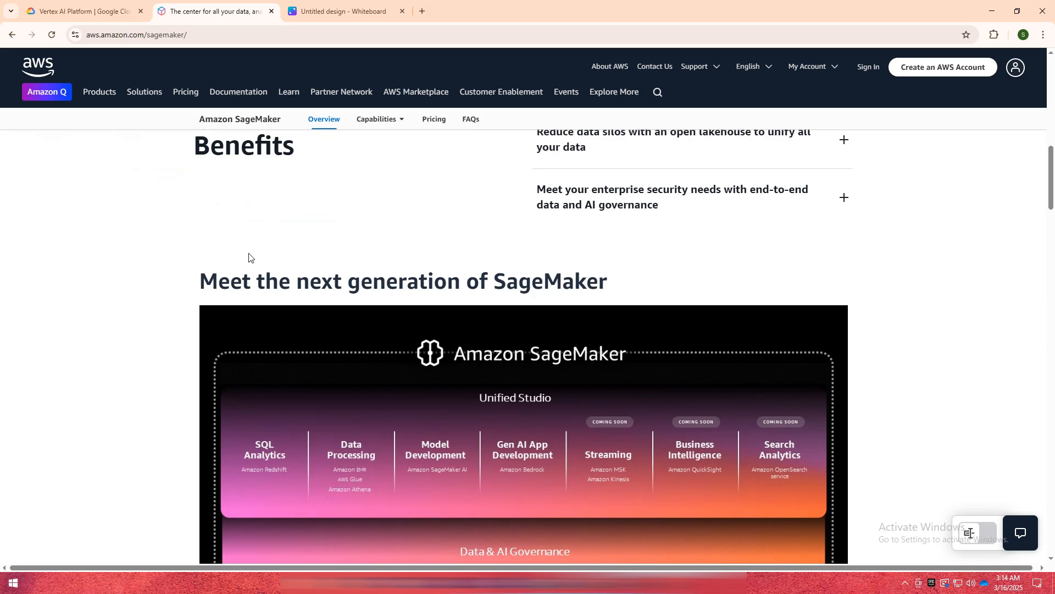
scroll("down", 3)
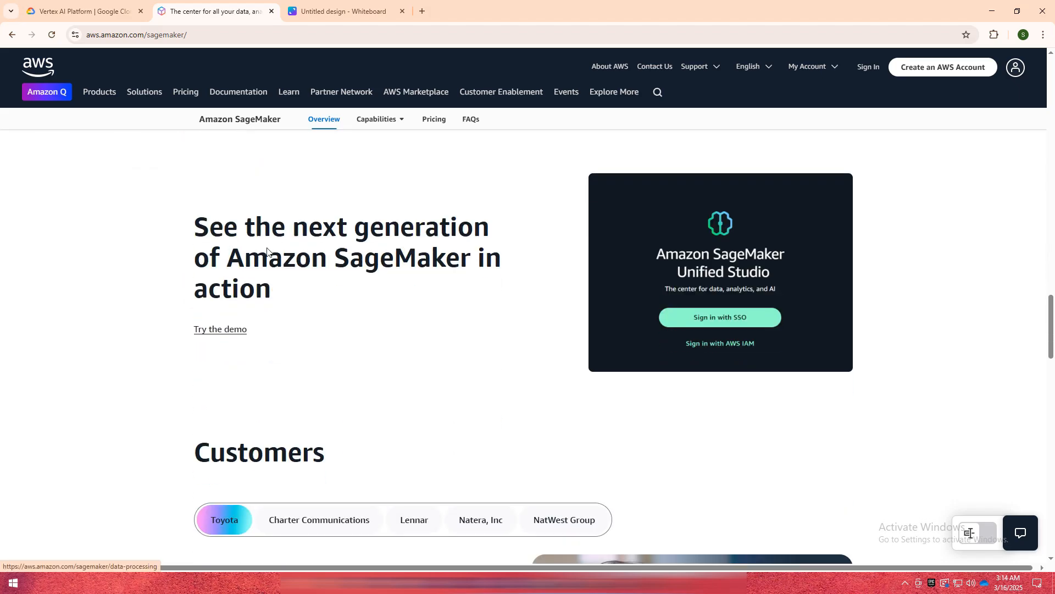
scroll("down", 3)
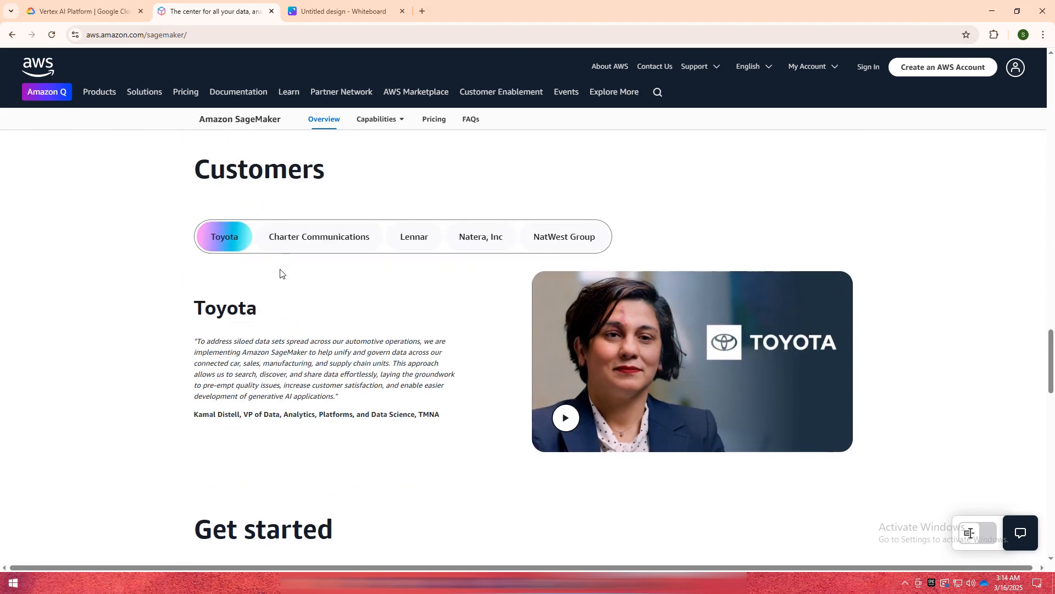
scroll("down", 3)
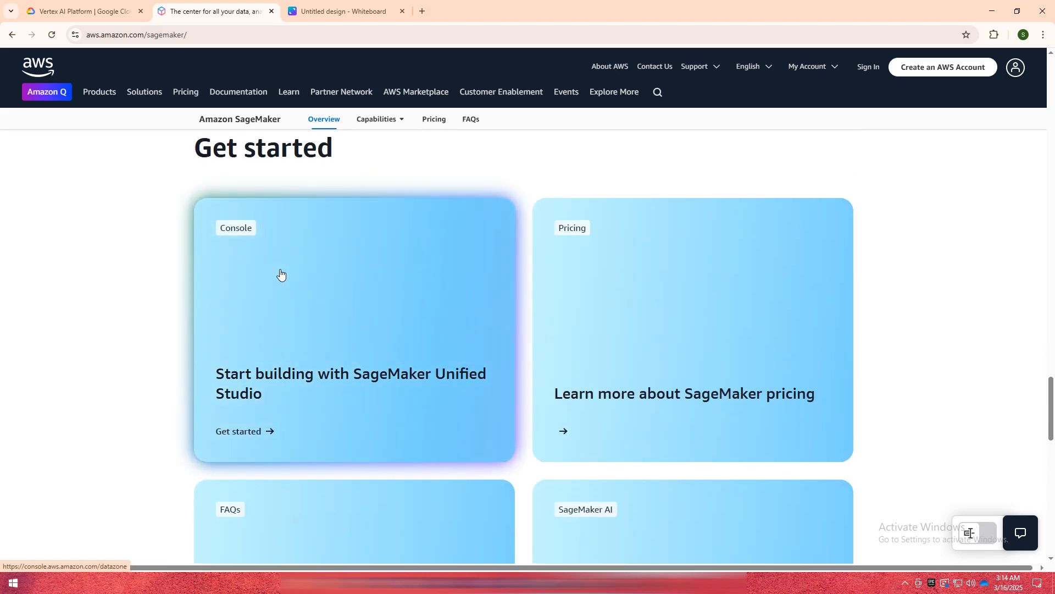
scroll("down", 3)
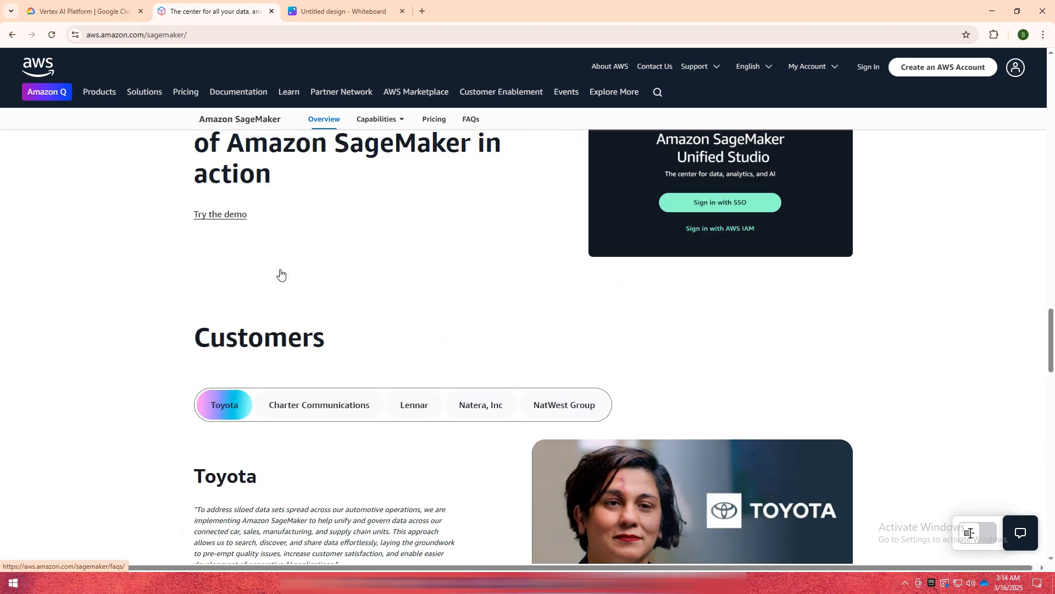
left_click(345, 12)
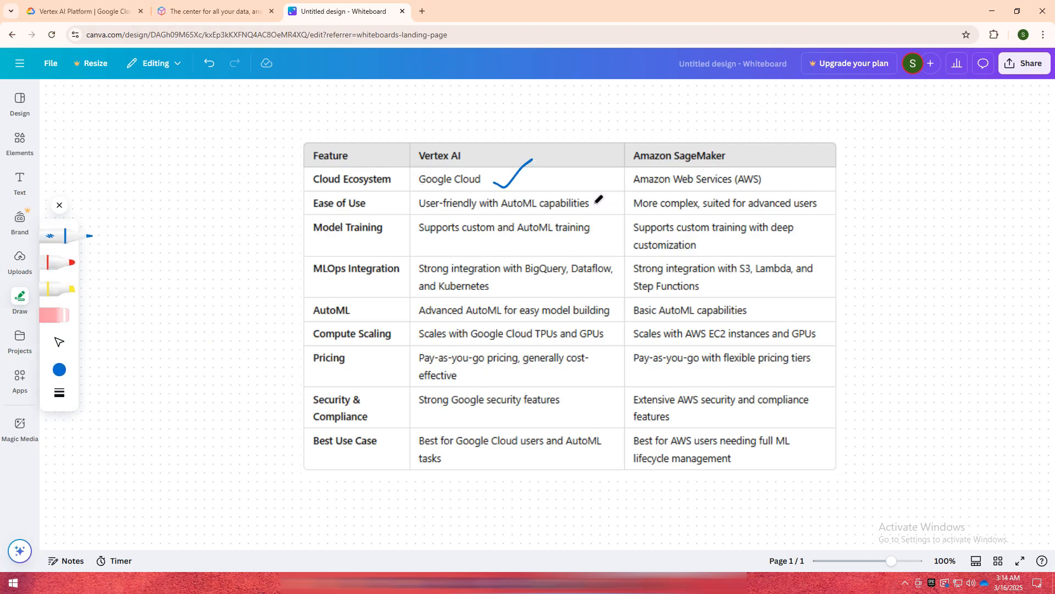
- Draw a blue tick on Vertex AI's ease-of-use entry and underline its best use case
left_click_drag(594, 210, 612, 197)
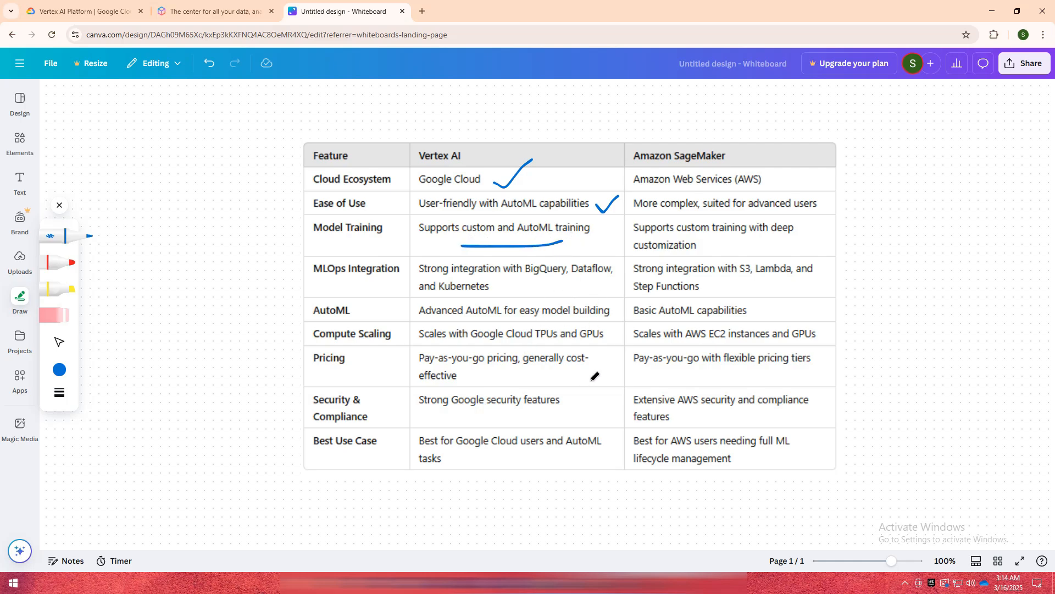
mouse_move(494, 453)
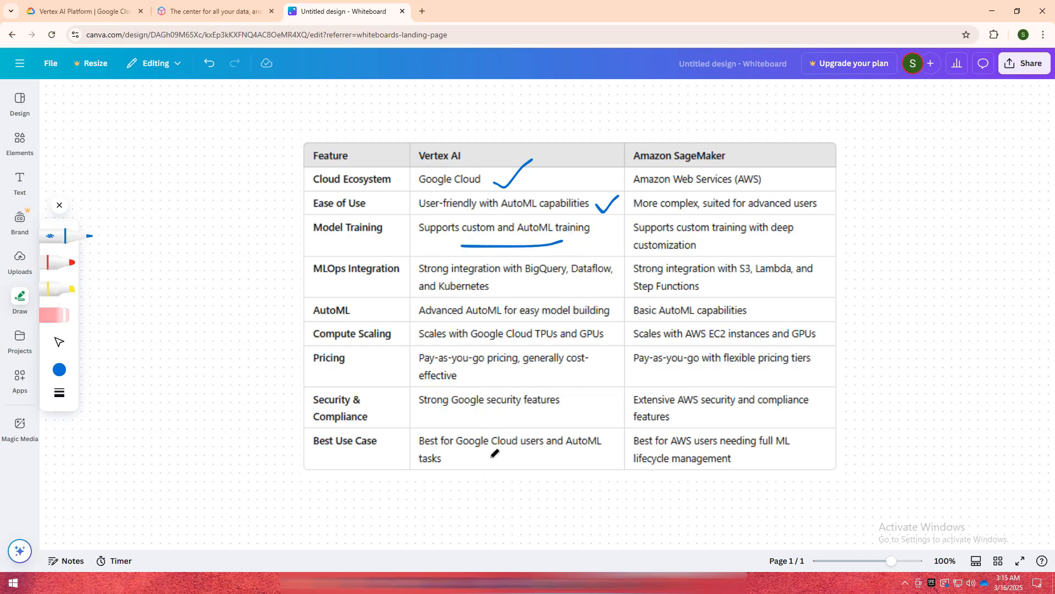
mouse_move(563, 309)
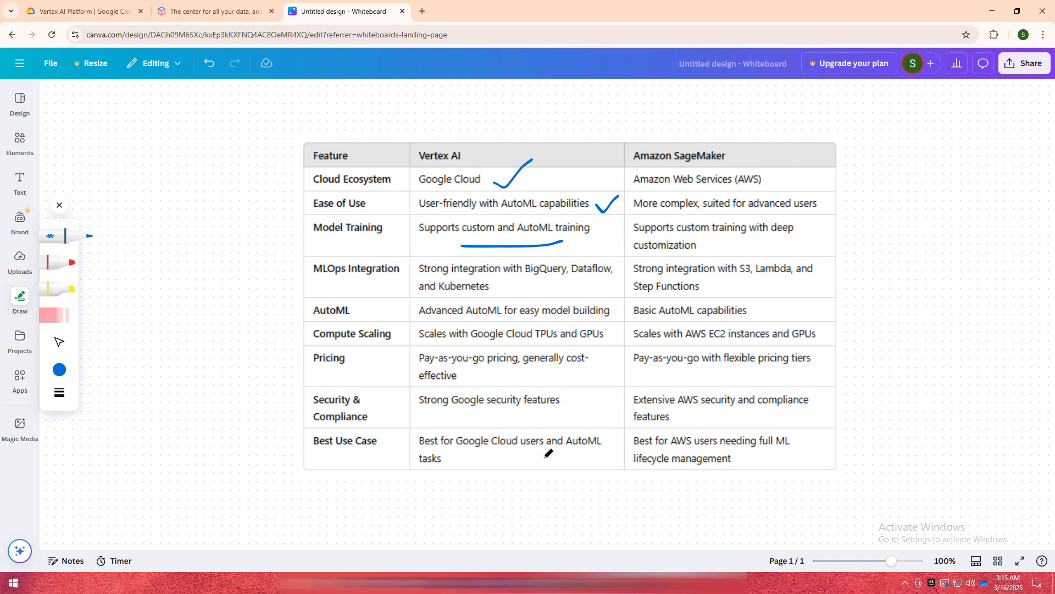
left_click_drag(474, 464, 549, 459)
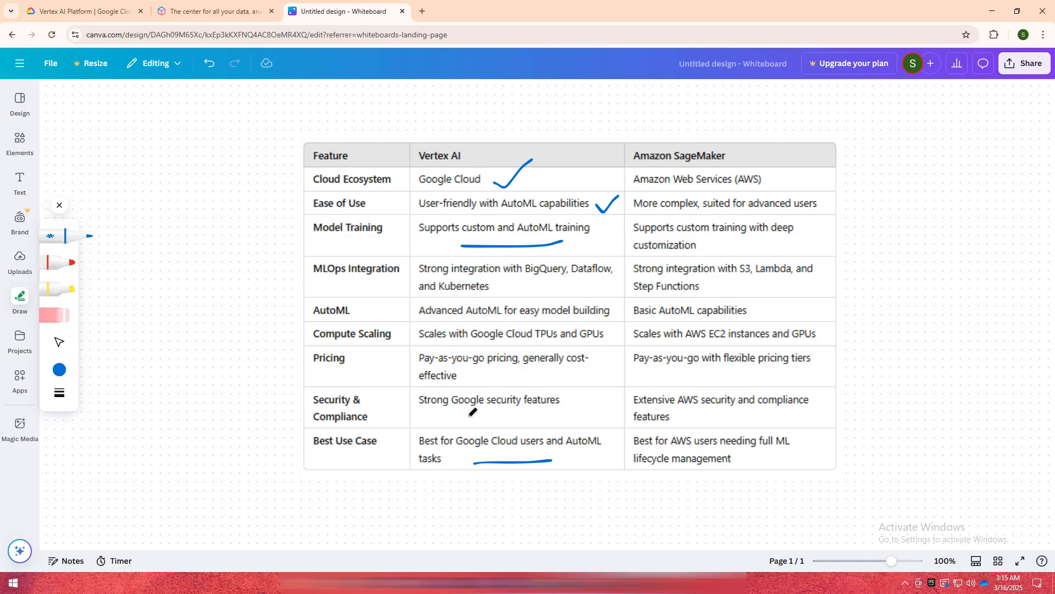
mouse_move(786, 176)
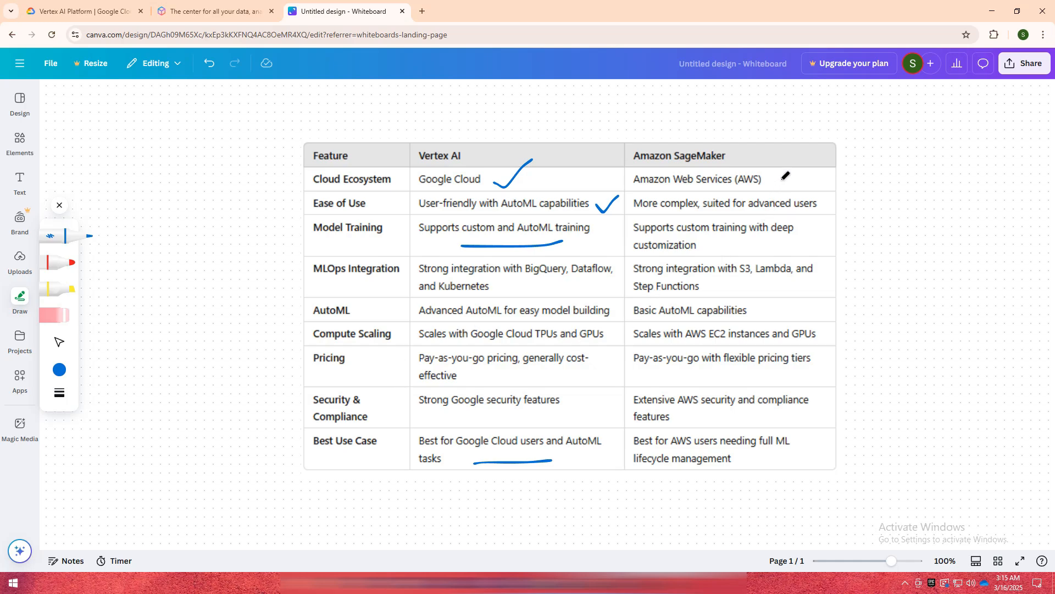
- Tick SageMaker's AWS ecosystem, ease-of-use and column header, and mark its best use case
left_click_drag(761, 182, 821, 168)
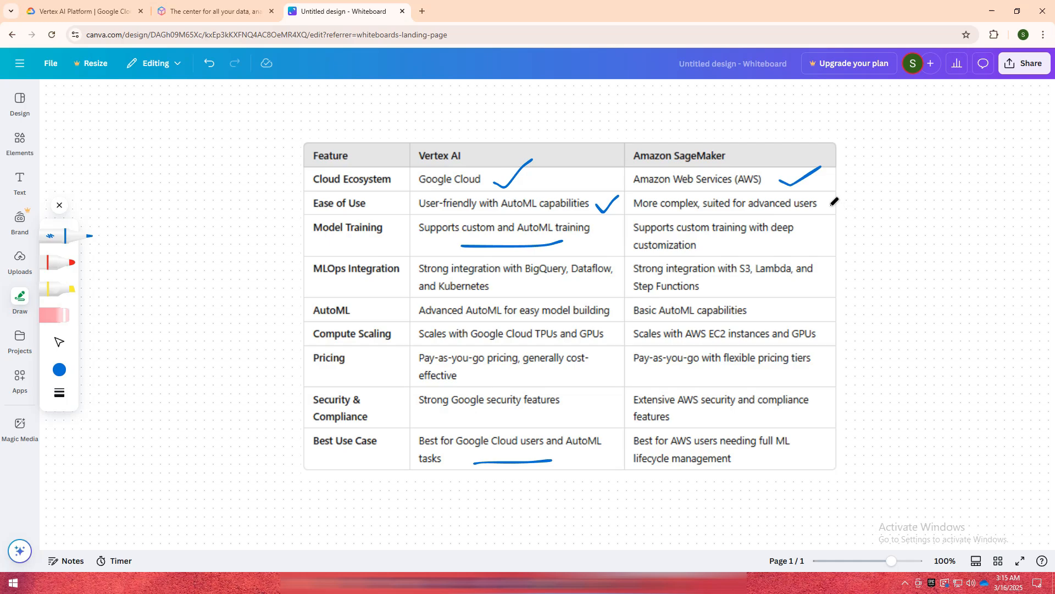
left_click_drag(825, 209, 847, 194)
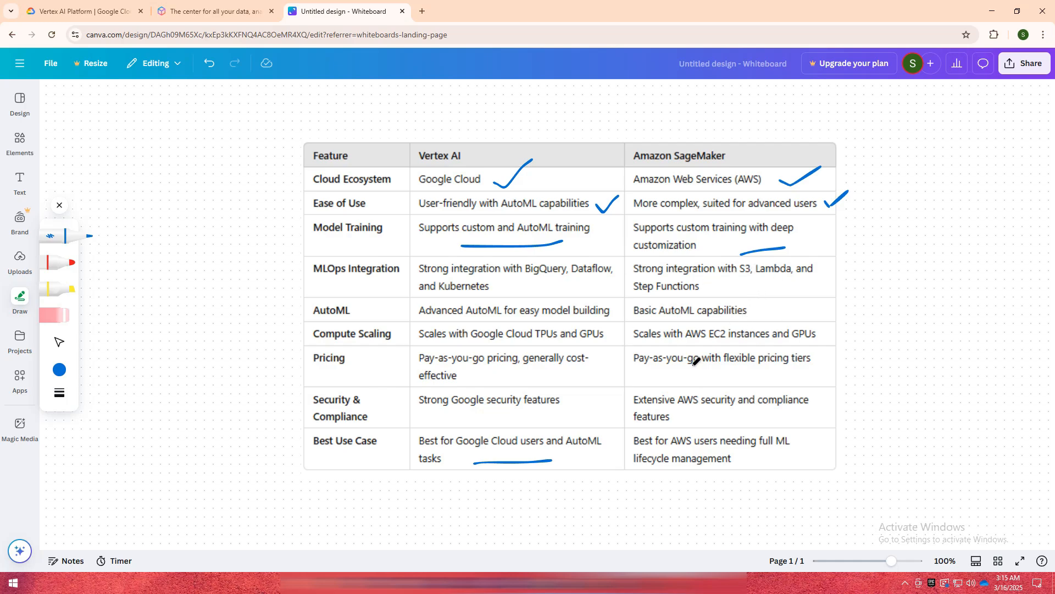
left_click_drag(752, 459, 819, 437)
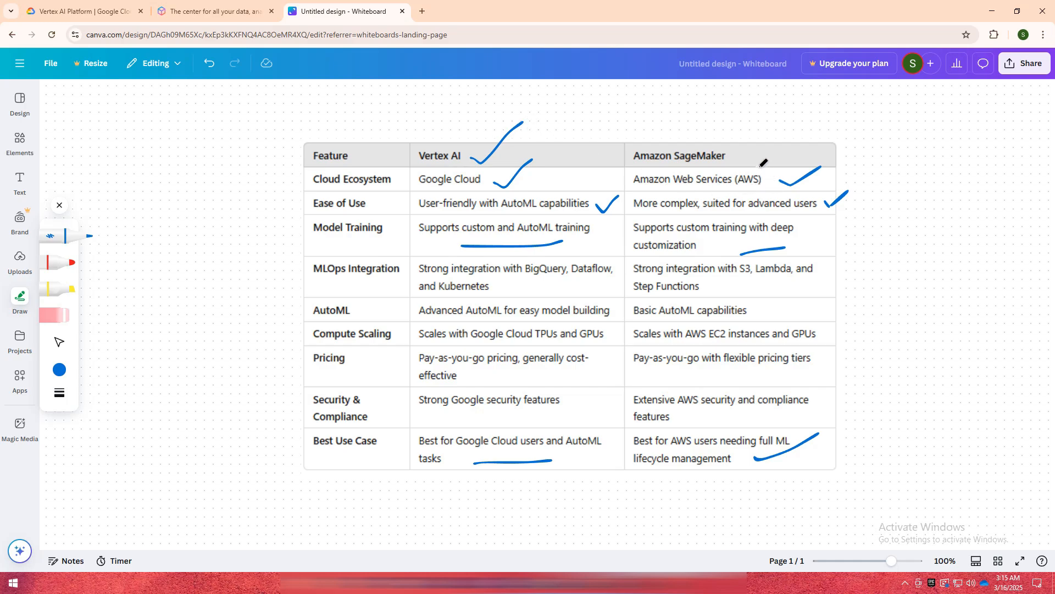
mouse_move(743, 149)
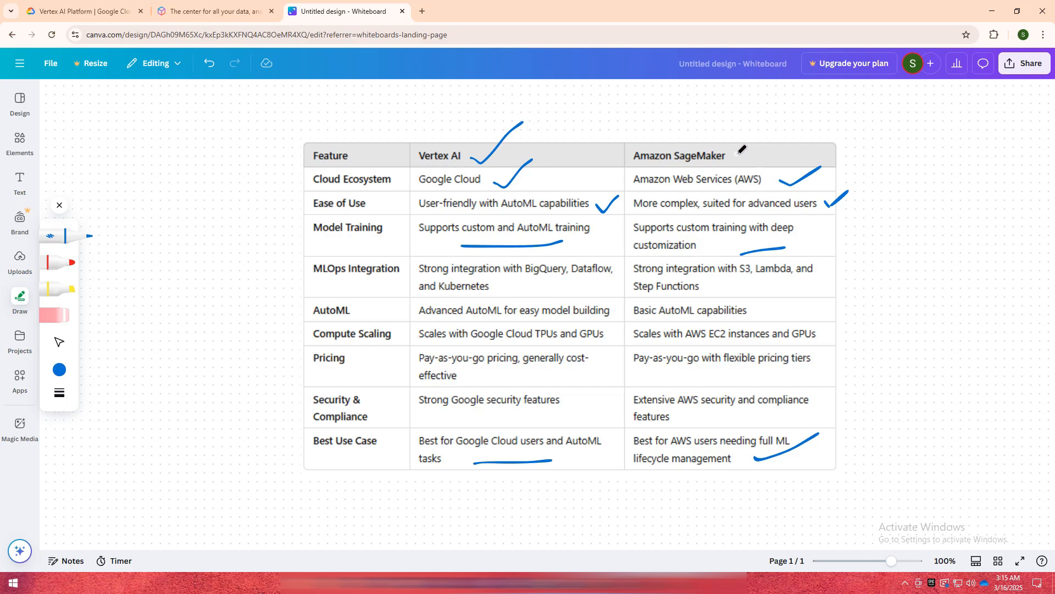
left_click_drag(741, 158, 794, 131)
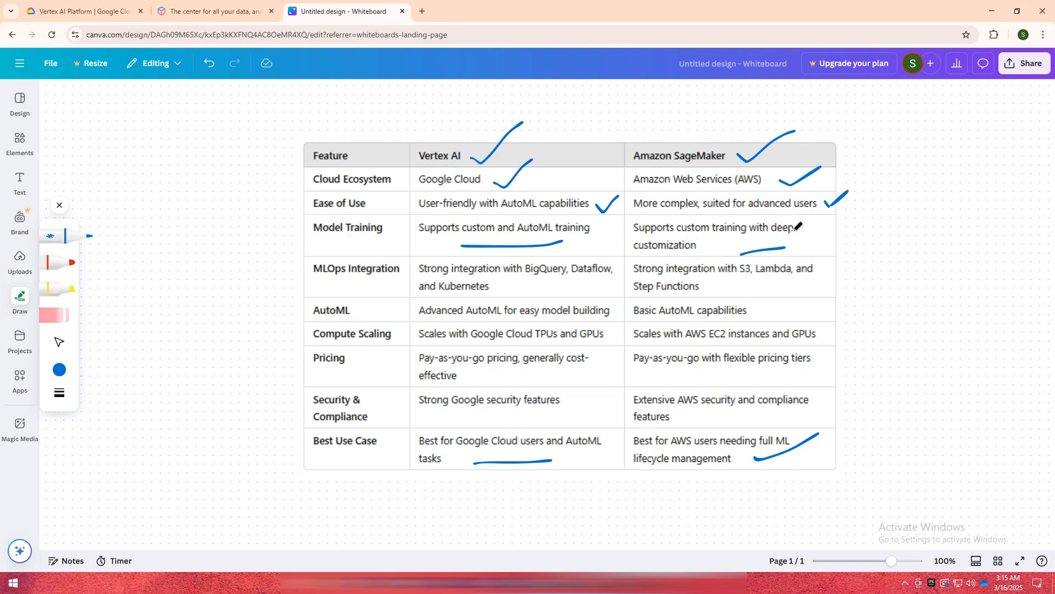